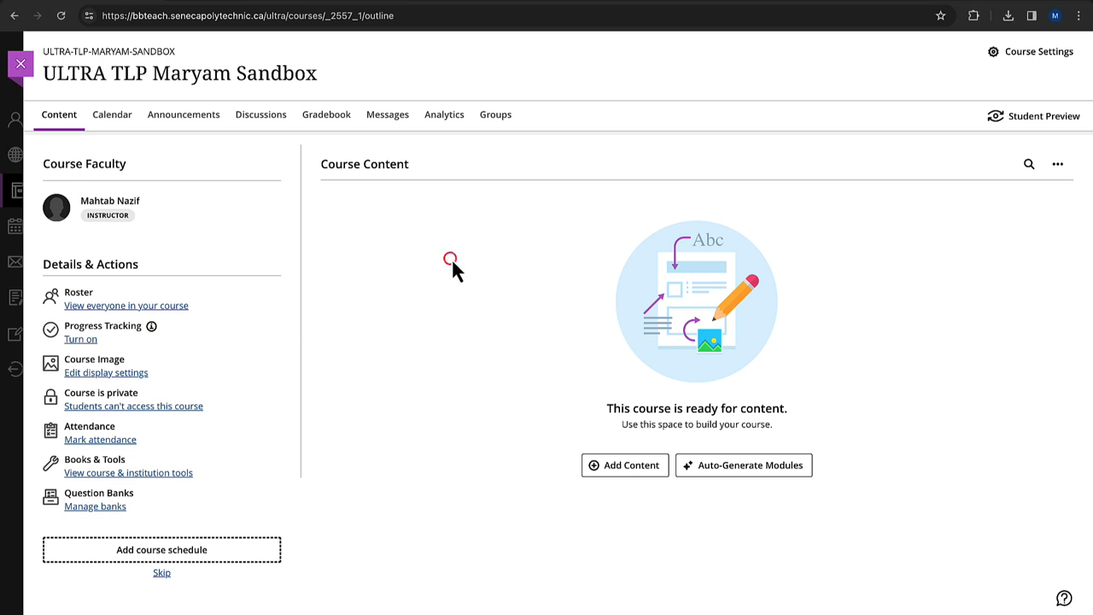
{"action": "mouse_move", "coordinate": [332, 189]}
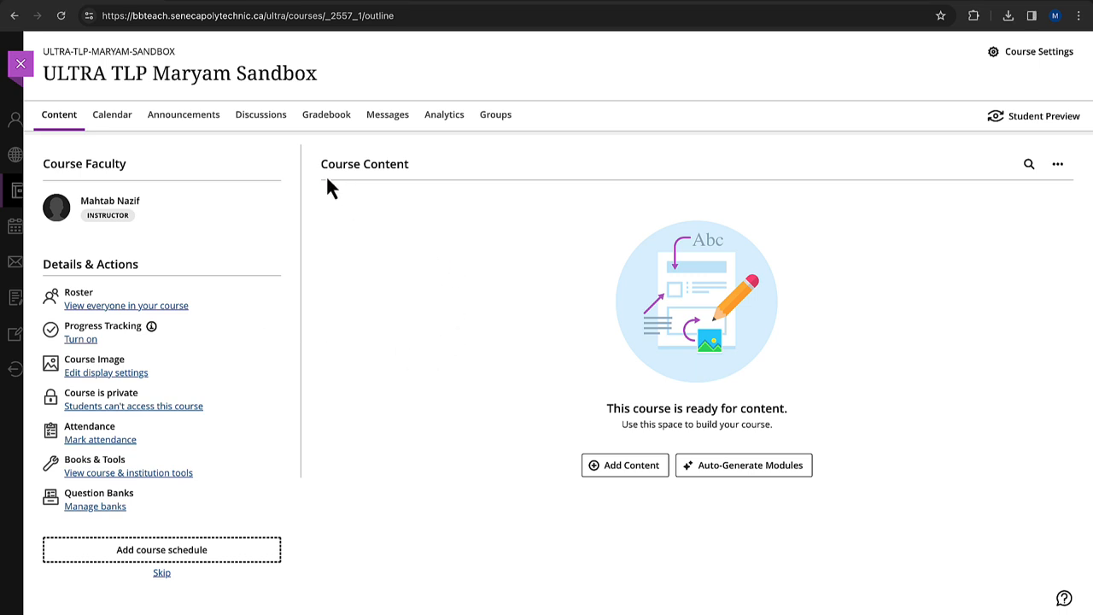
{"action": "mouse_move", "coordinate": [771, 201]}
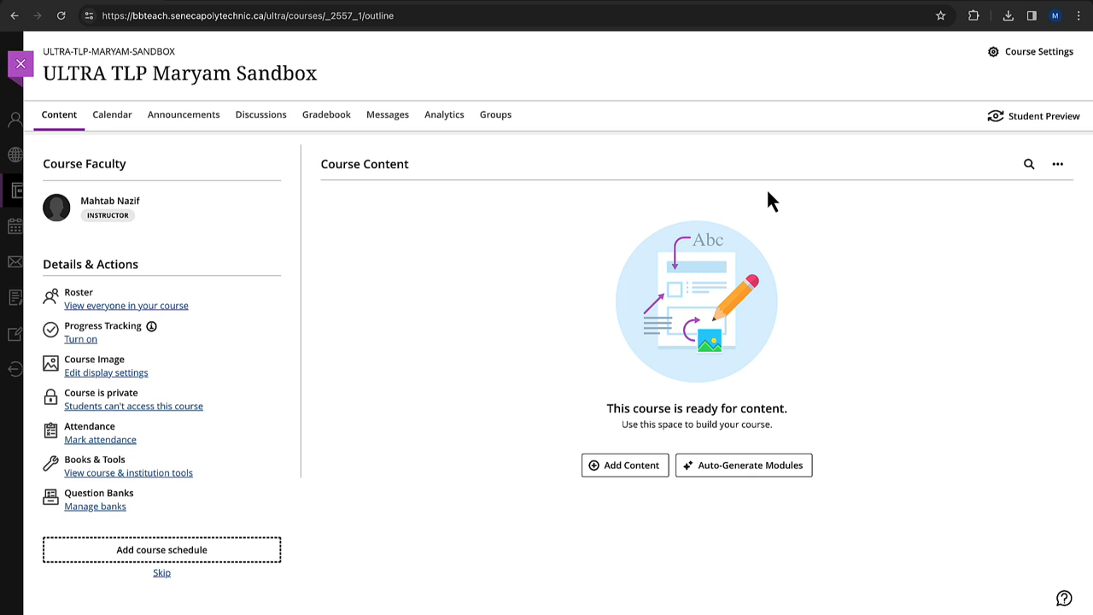
{"action": "mouse_move", "coordinate": [1062, 174]}
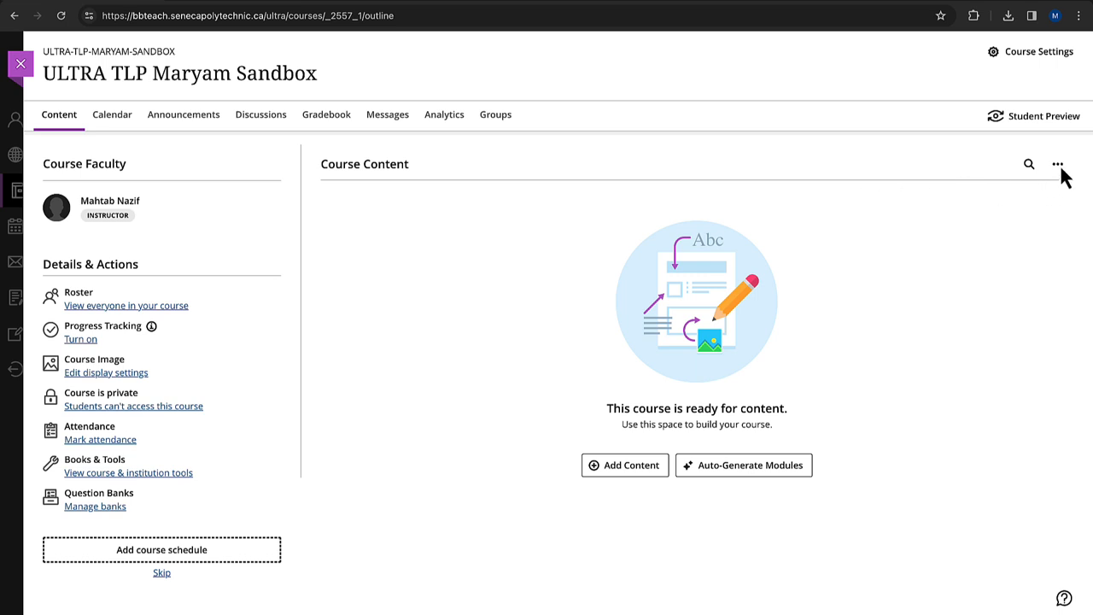
- Import course content from the Citation and Research Hub.zip package via the Course Content menu
{"action": "left_click", "coordinate": [1057, 164]}
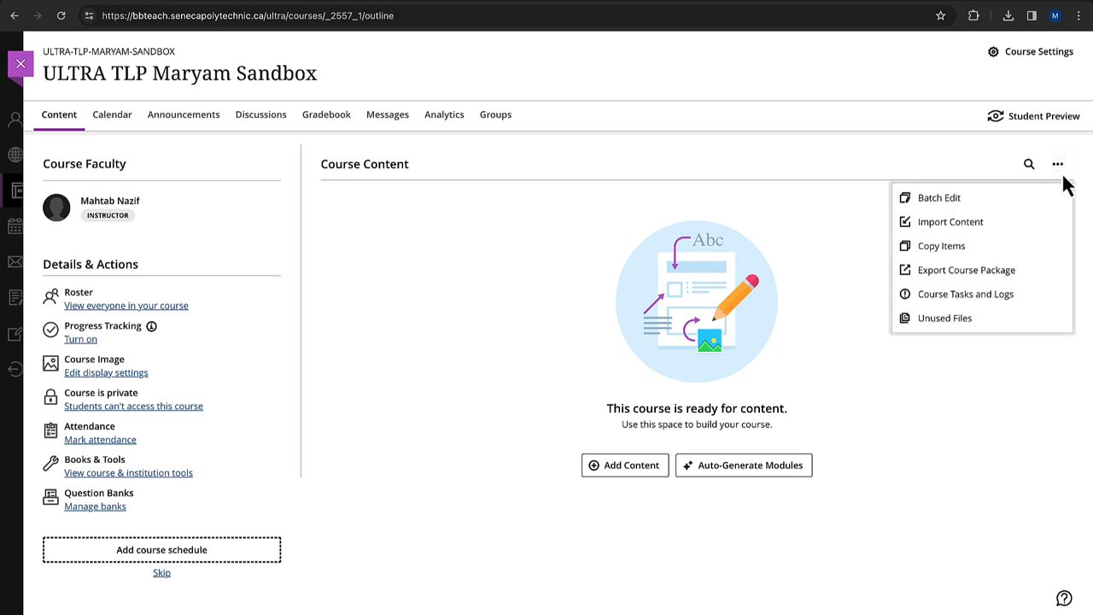
{"action": "mouse_move", "coordinate": [949, 222]}
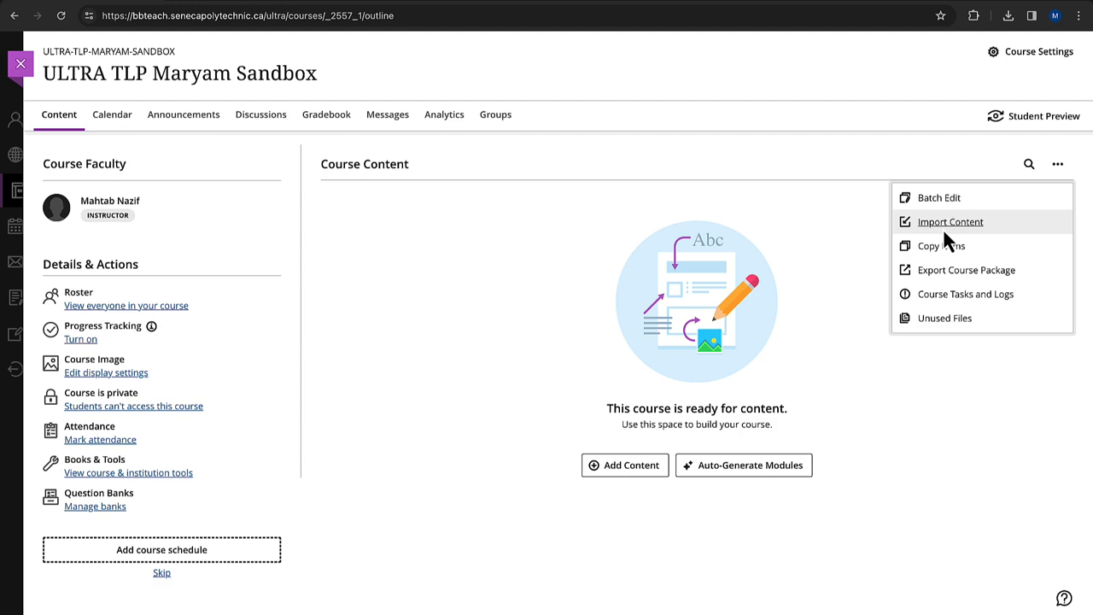
{"action": "left_click", "coordinate": [950, 222]}
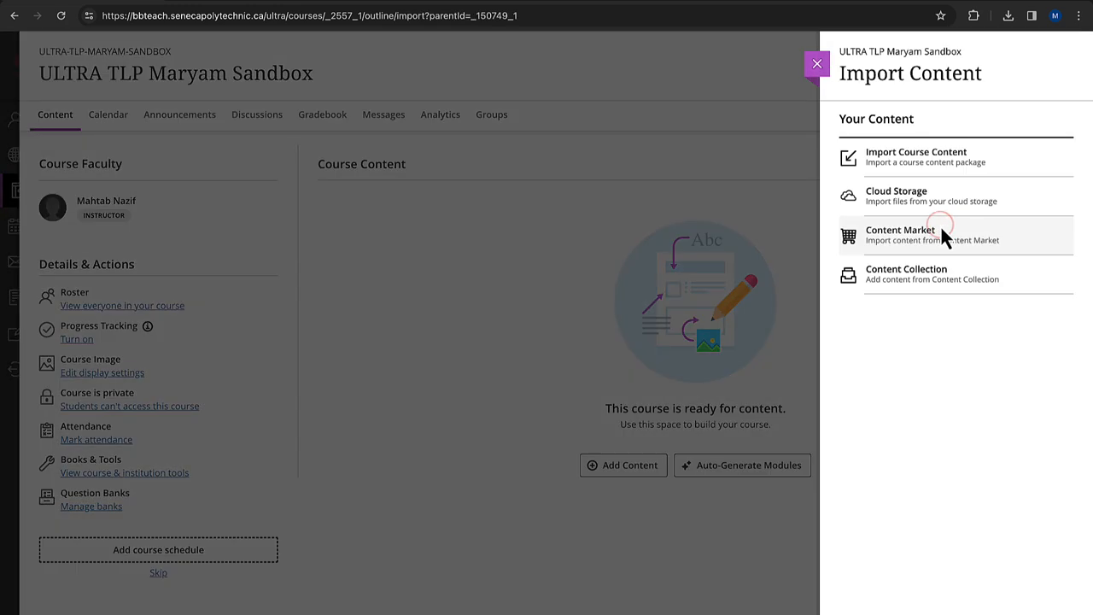
{"action": "mouse_move", "coordinate": [990, 116]}
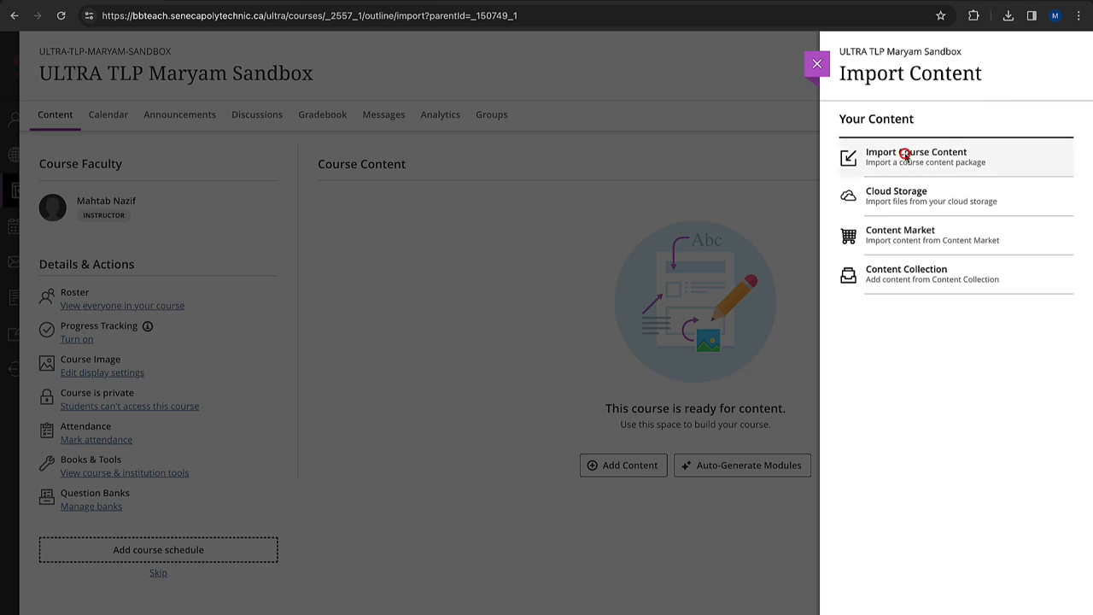
{"action": "left_click", "coordinate": [915, 157]}
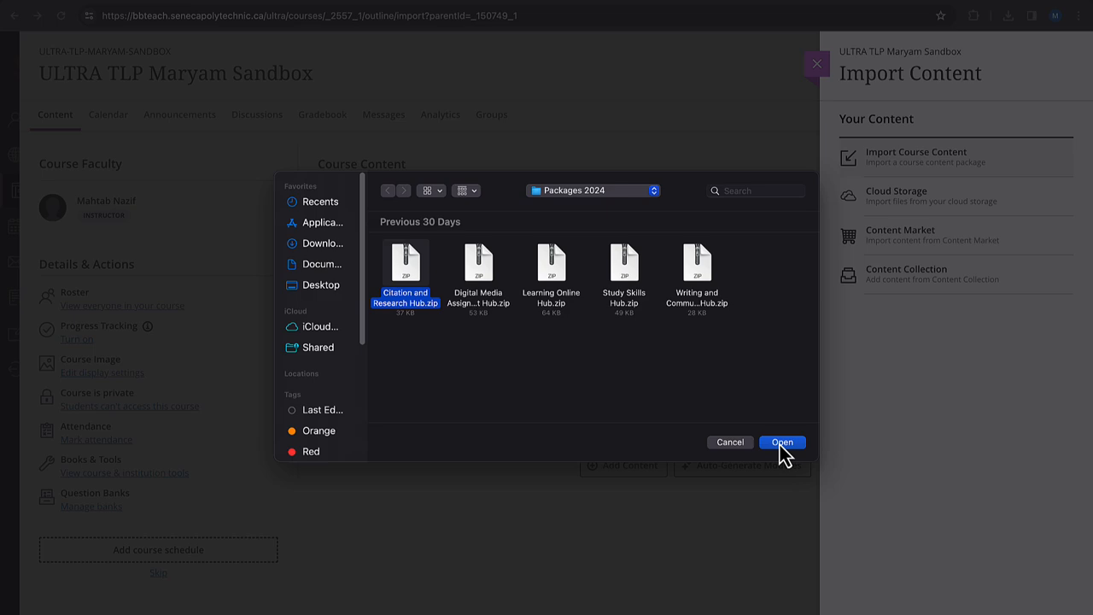
{"action": "left_click", "coordinate": [782, 442]}
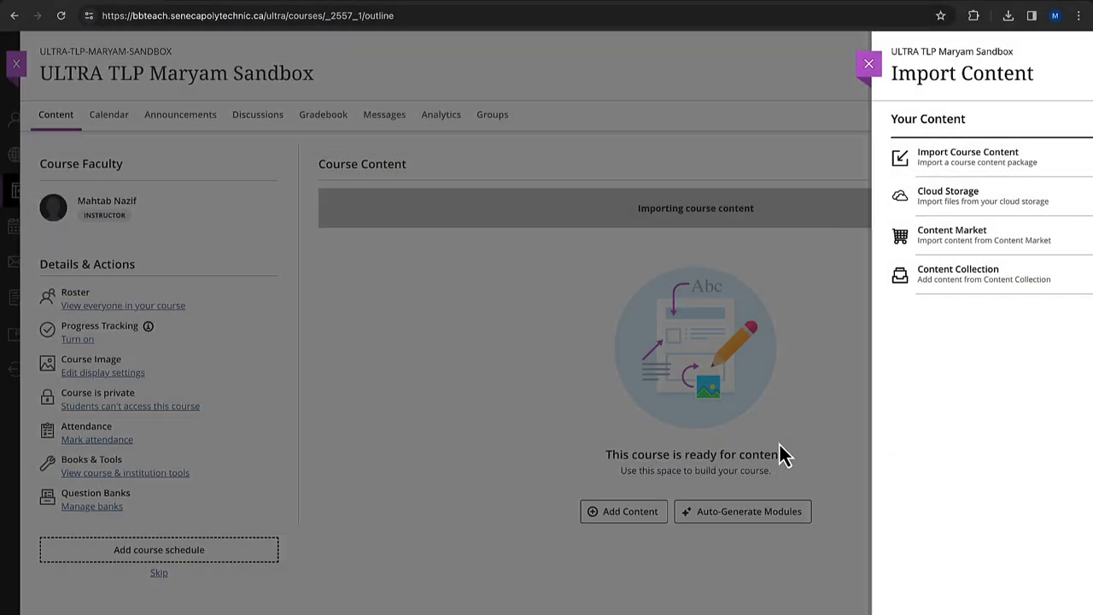
- Dismiss the Import Content panel to reveal the imported Undeployed Tests folder and tests
{"action": "left_click", "coordinate": [867, 63]}
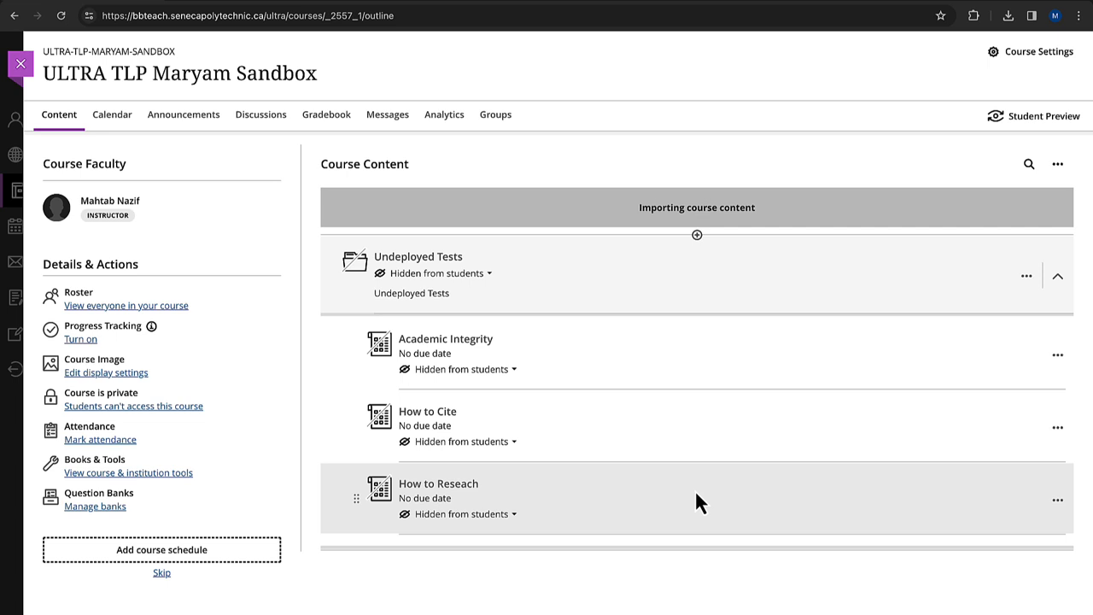
{"action": "mouse_move", "coordinate": [728, 536]}
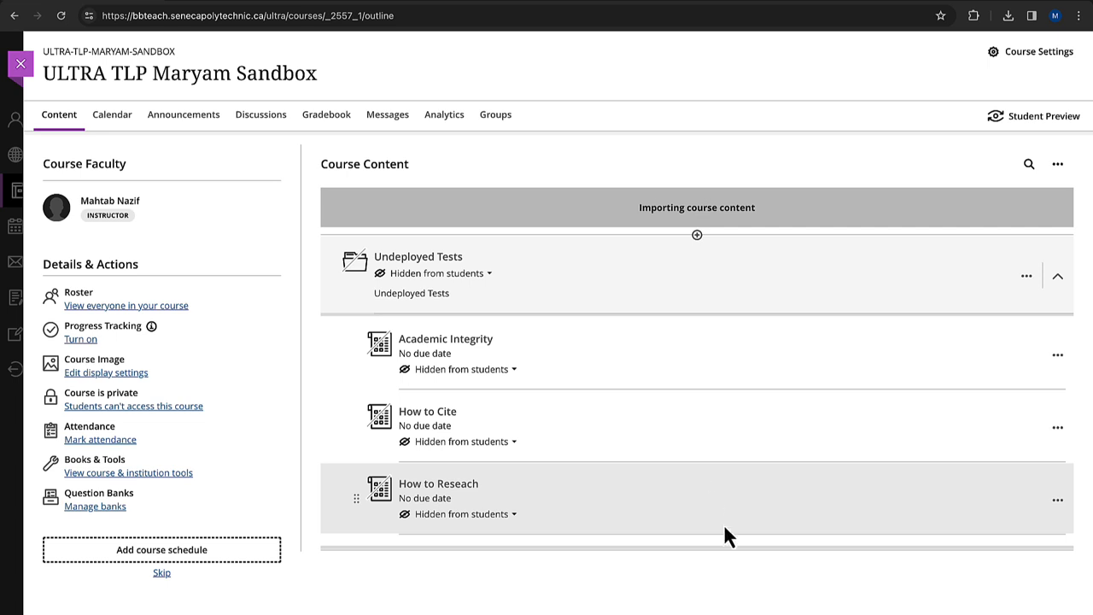